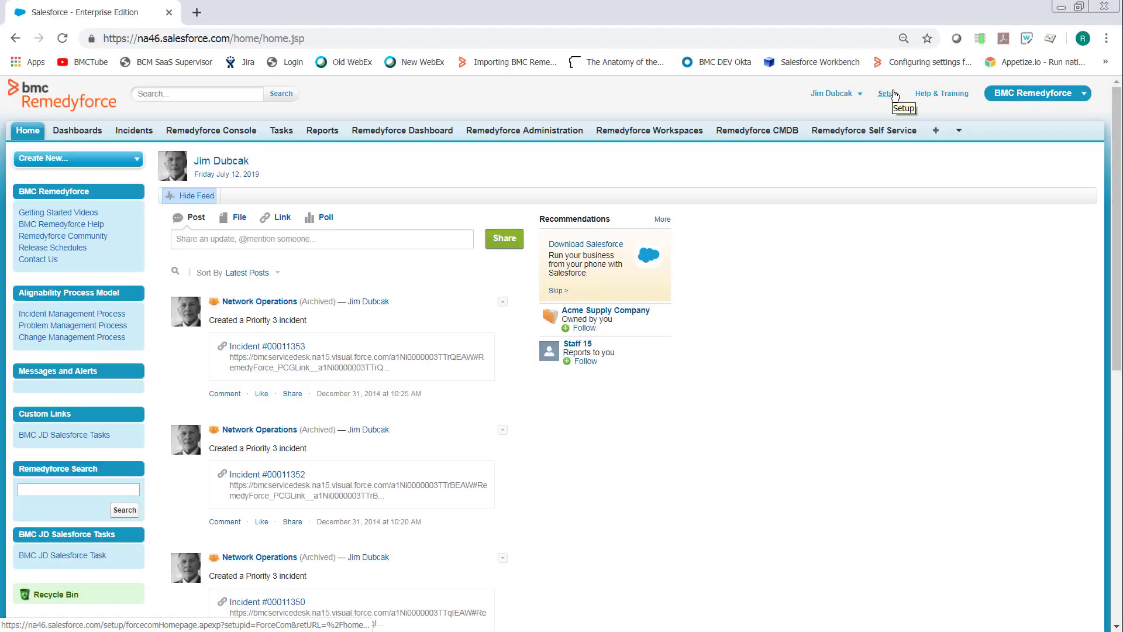
Find 'Data E' in Setup Quick Find and go to Data Management > Data Export
{"action": "left_click", "coordinate": [886, 94]}
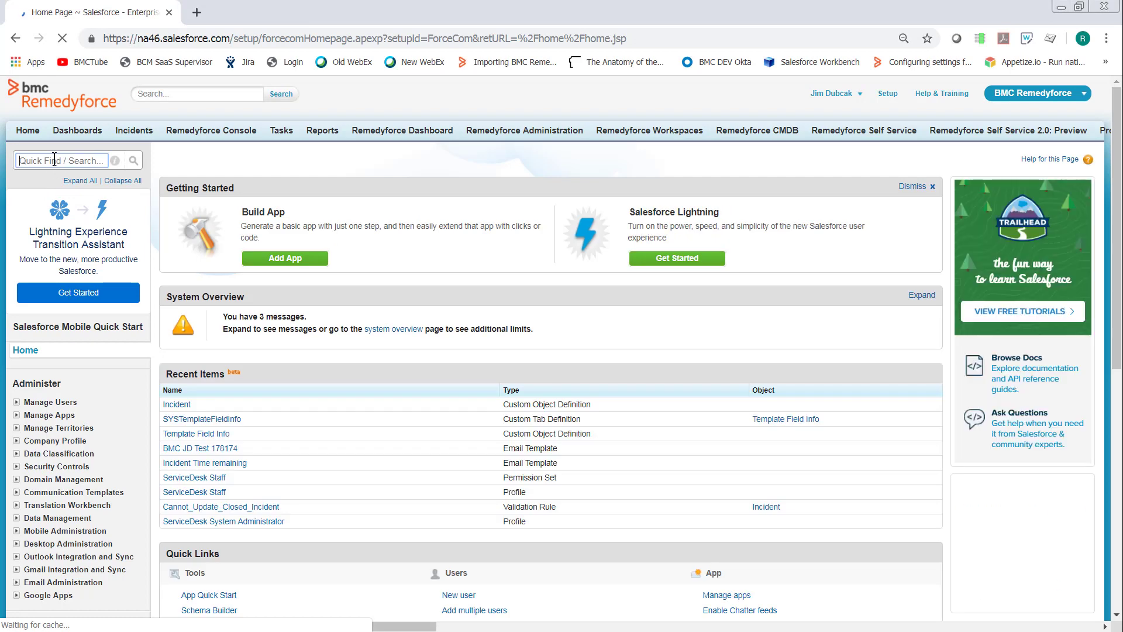
{"action": "type", "text": "Dat"}
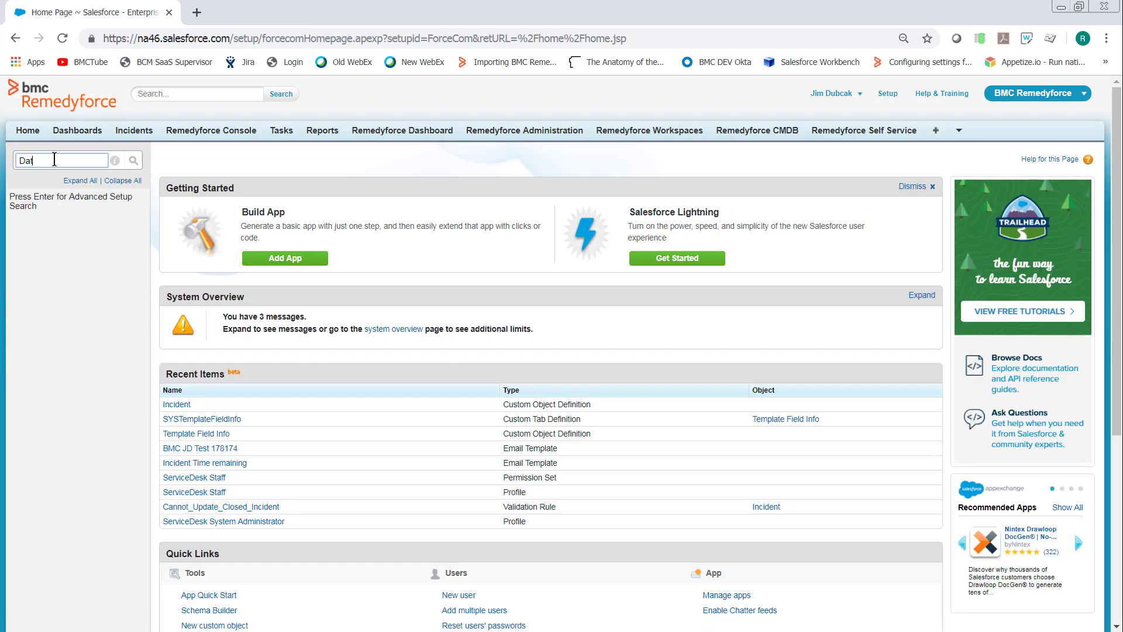
{"action": "type", "text": "Data E"}
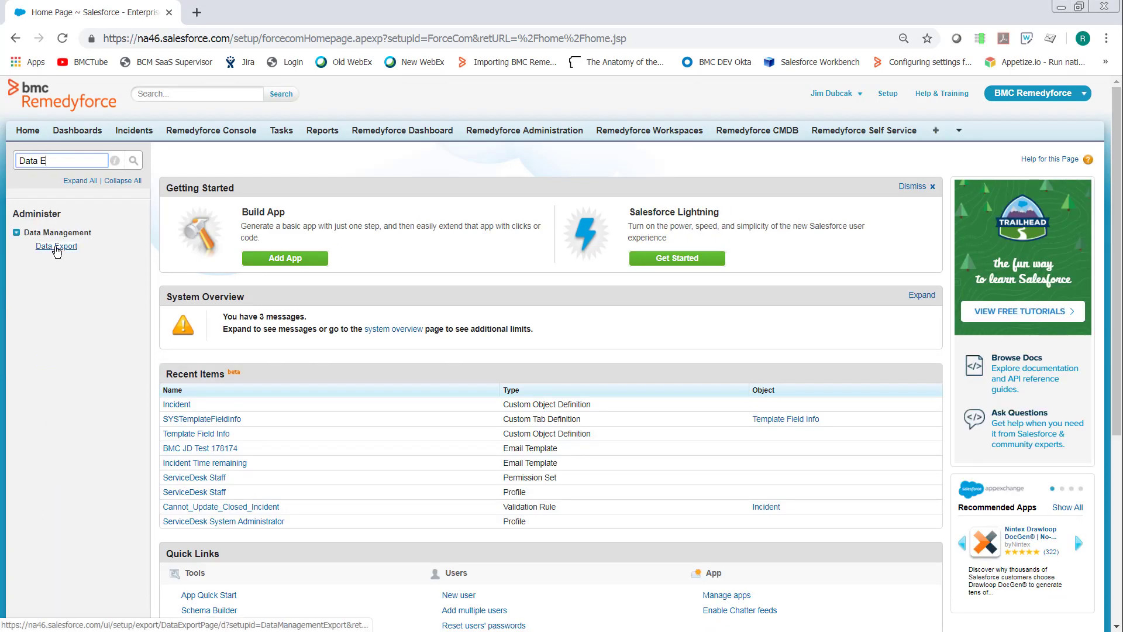
{"action": "left_click", "coordinate": [56, 246]}
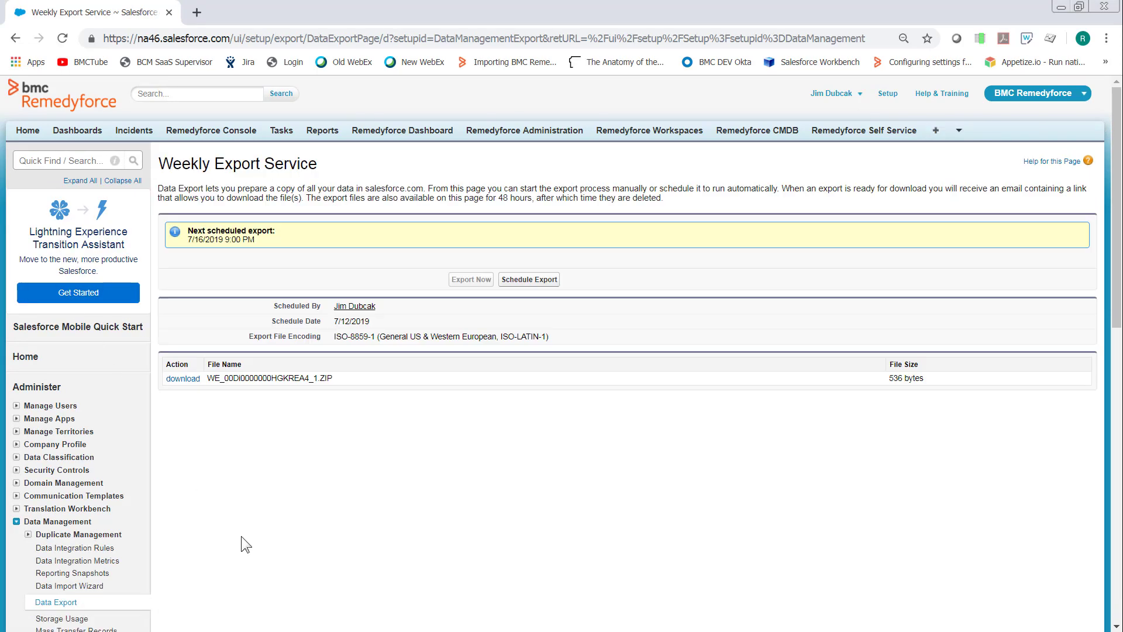
{"action": "mouse_move", "coordinate": [257, 522]}
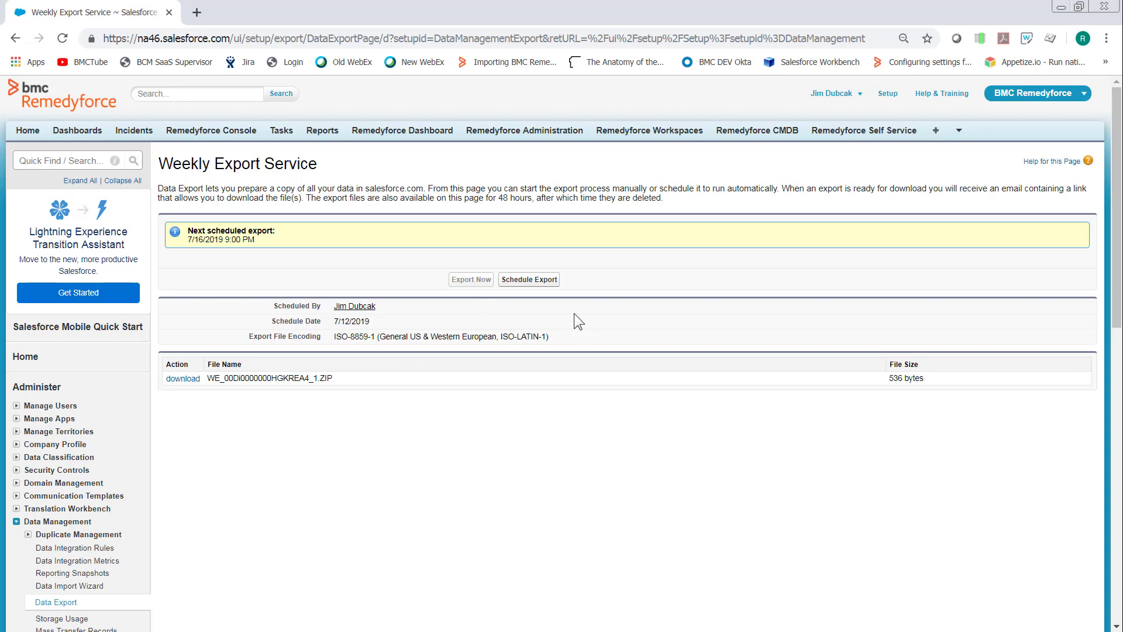
{"action": "mouse_move", "coordinate": [331, 492]}
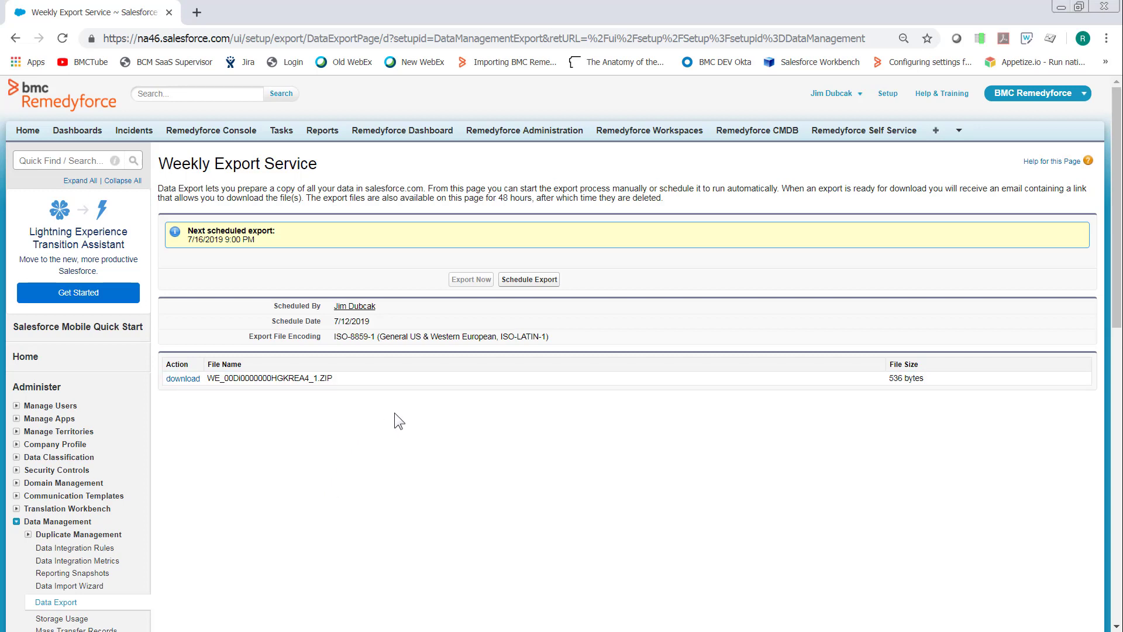
{"action": "mouse_move", "coordinate": [529, 280]}
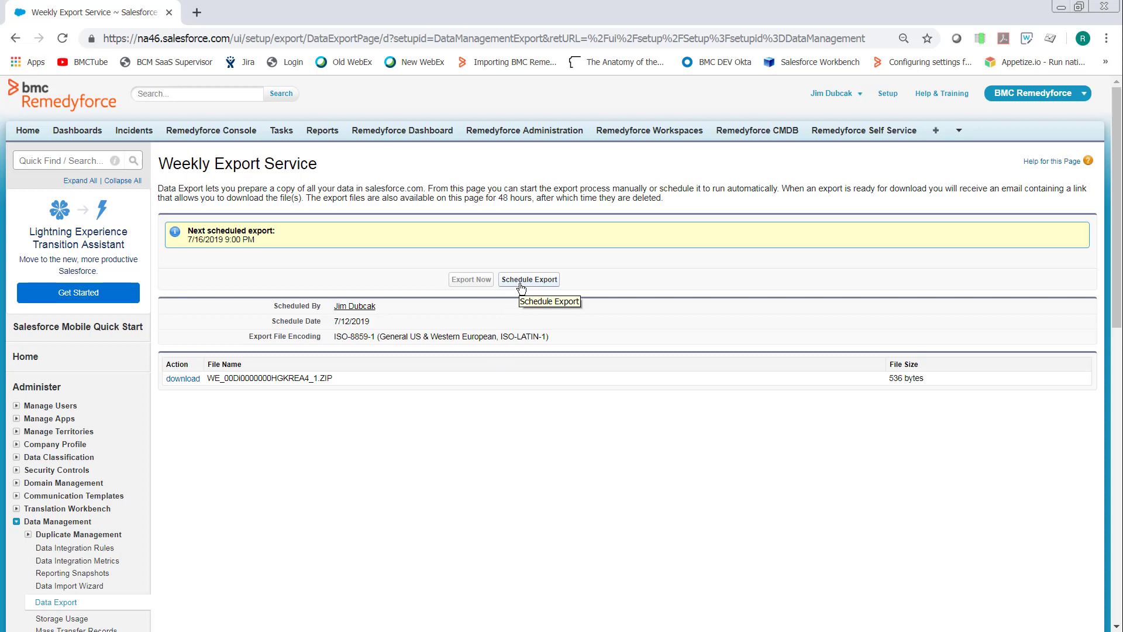
{"action": "mouse_move", "coordinate": [470, 279]}
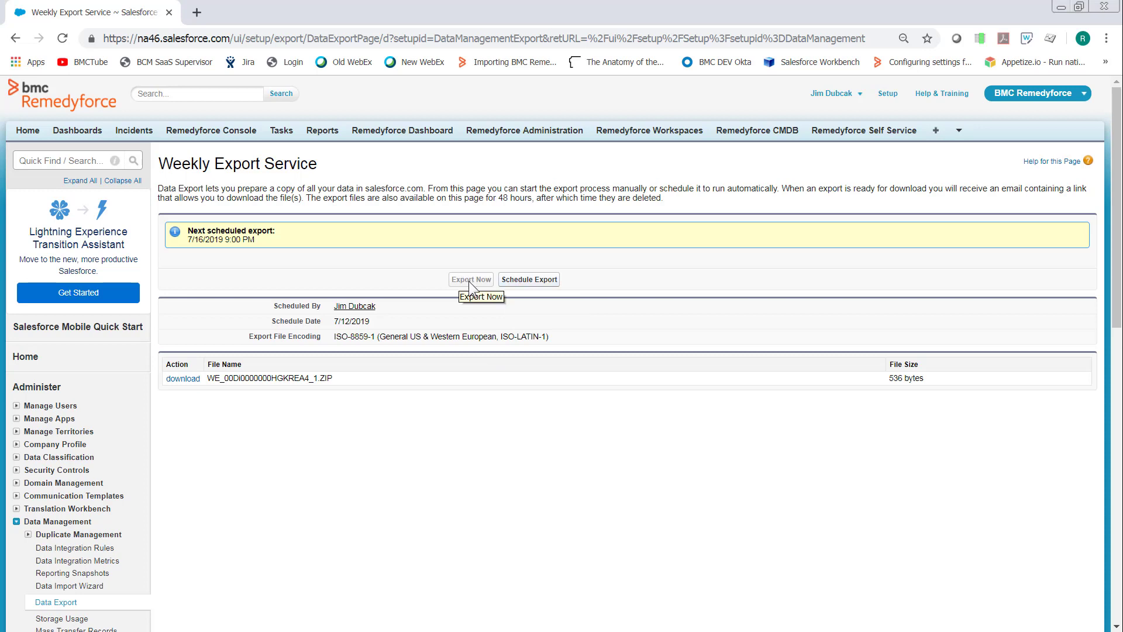
{"action": "mouse_move", "coordinate": [525, 285]}
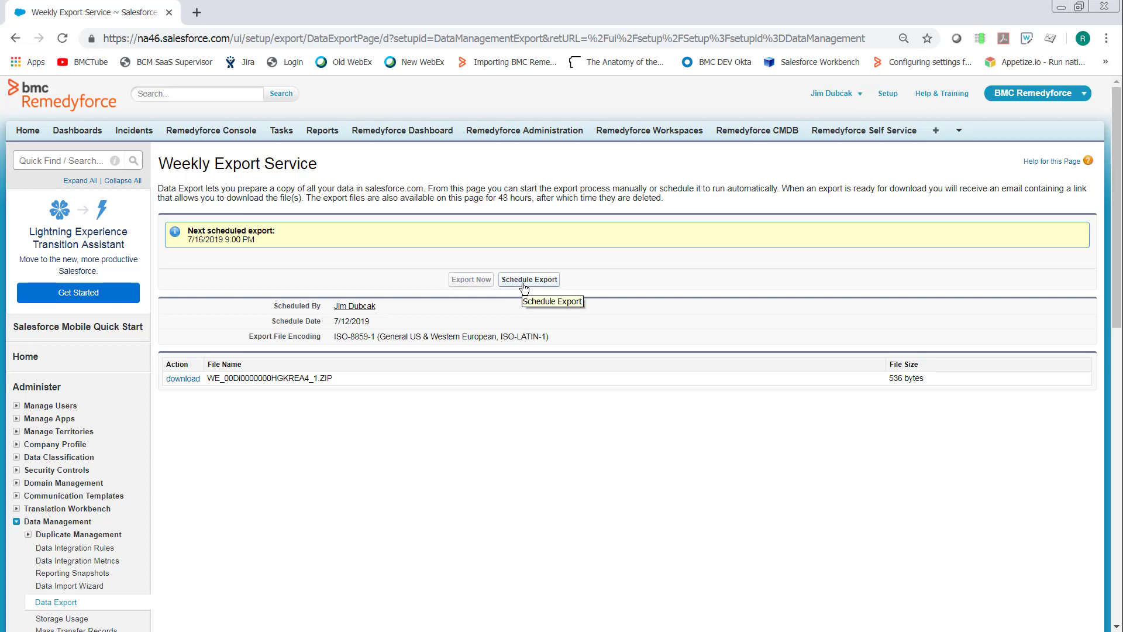
{"action": "left_click", "coordinate": [529, 279]}
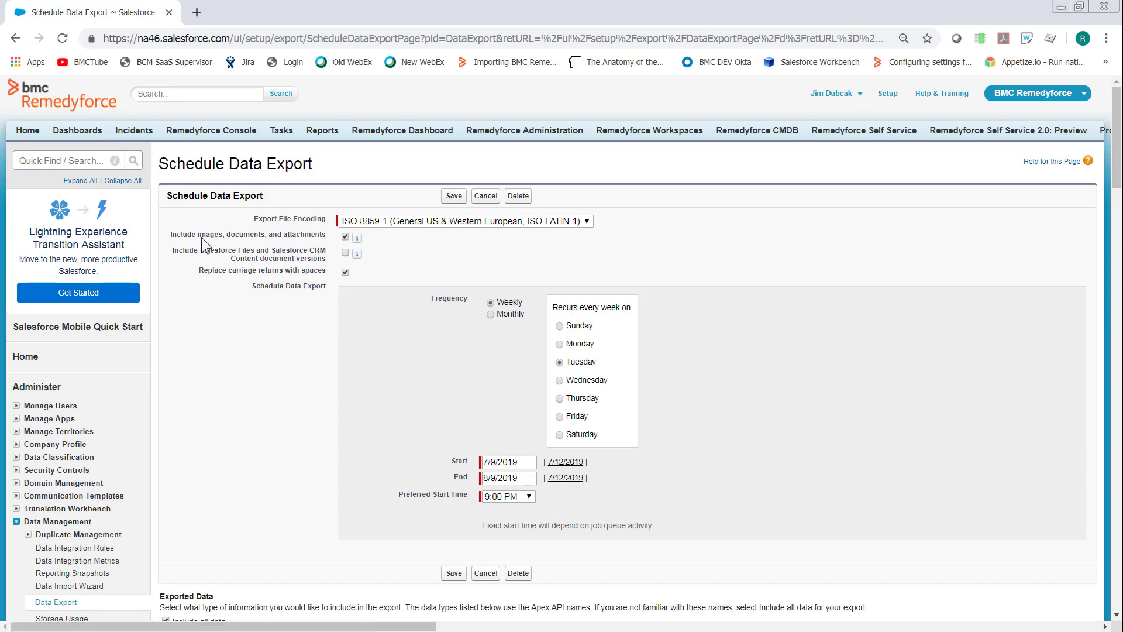
{"action": "mouse_move", "coordinate": [291, 407]}
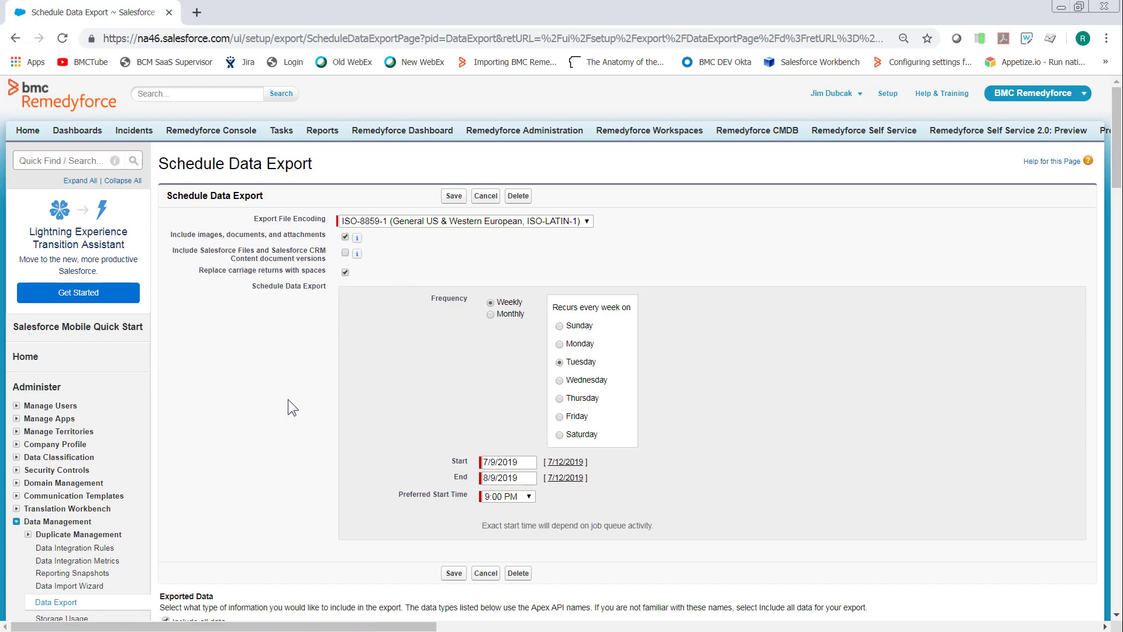
{"action": "scroll", "scroll_direction": "down", "scroll_amount": 3}
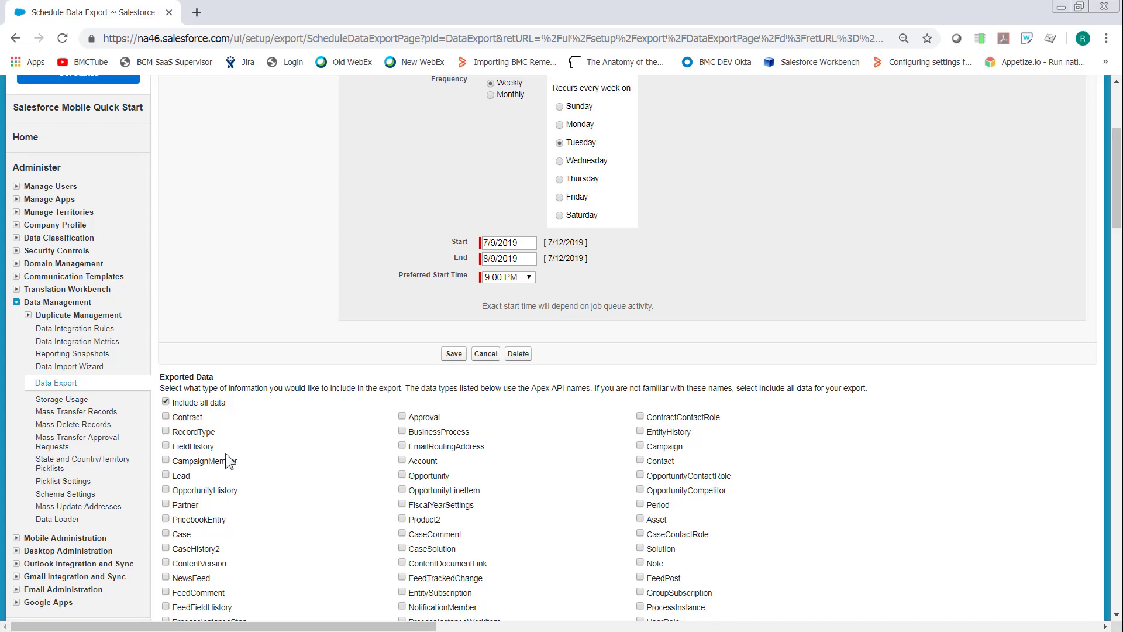
{"action": "scroll", "scroll_direction": "down", "scroll_amount": 3}
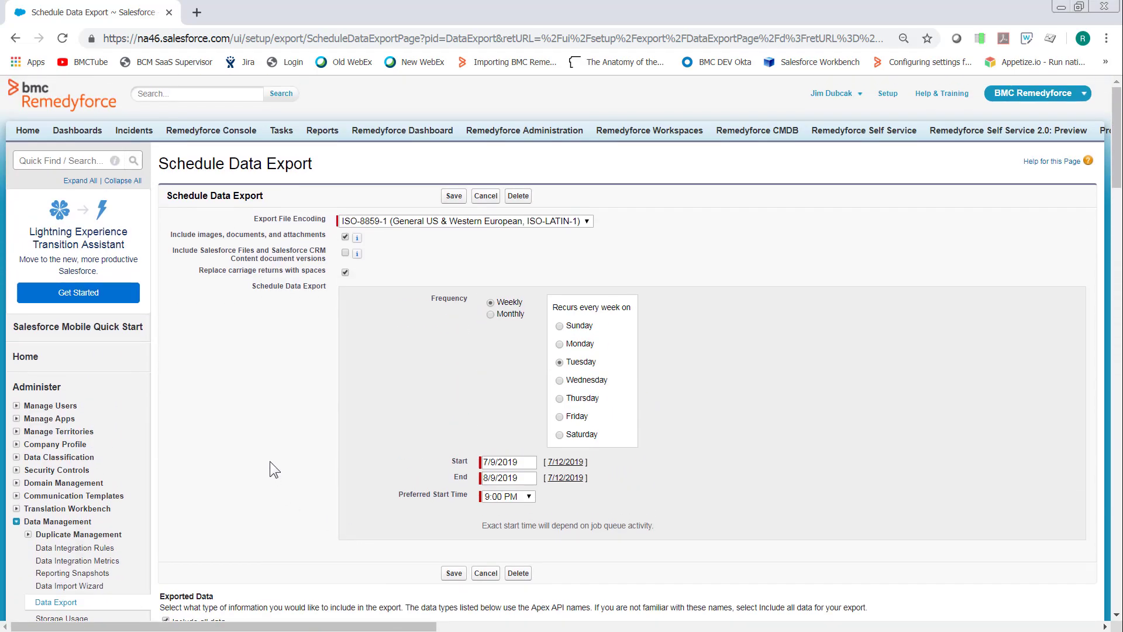
{"action": "scroll", "scroll_direction": "down", "scroll_amount": 3}
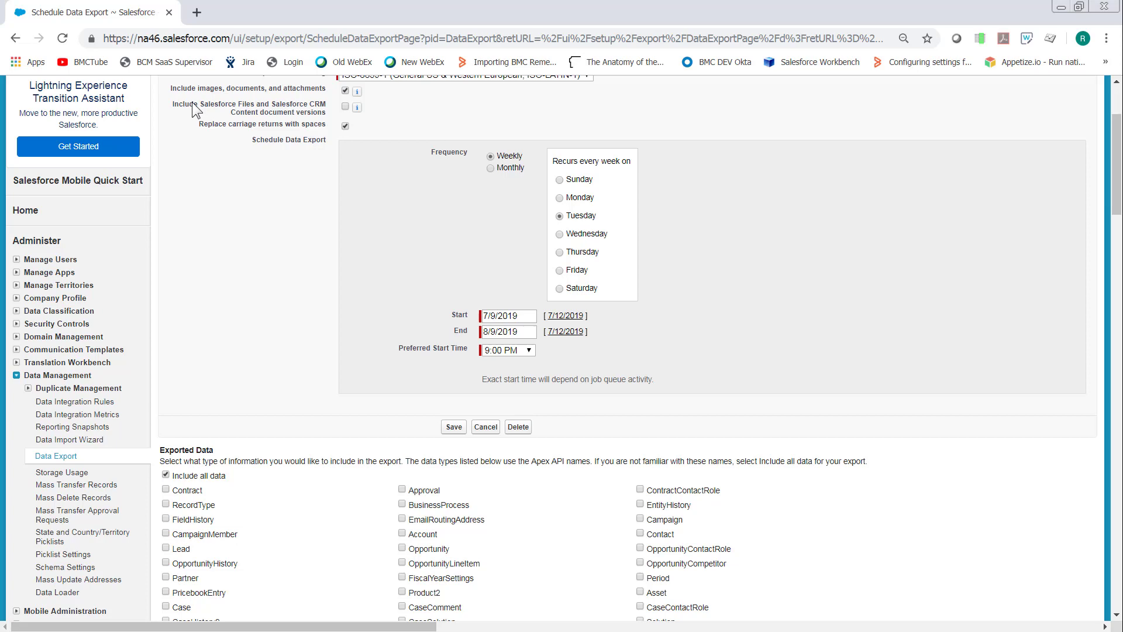
{"action": "mouse_move", "coordinate": [341, 127]}
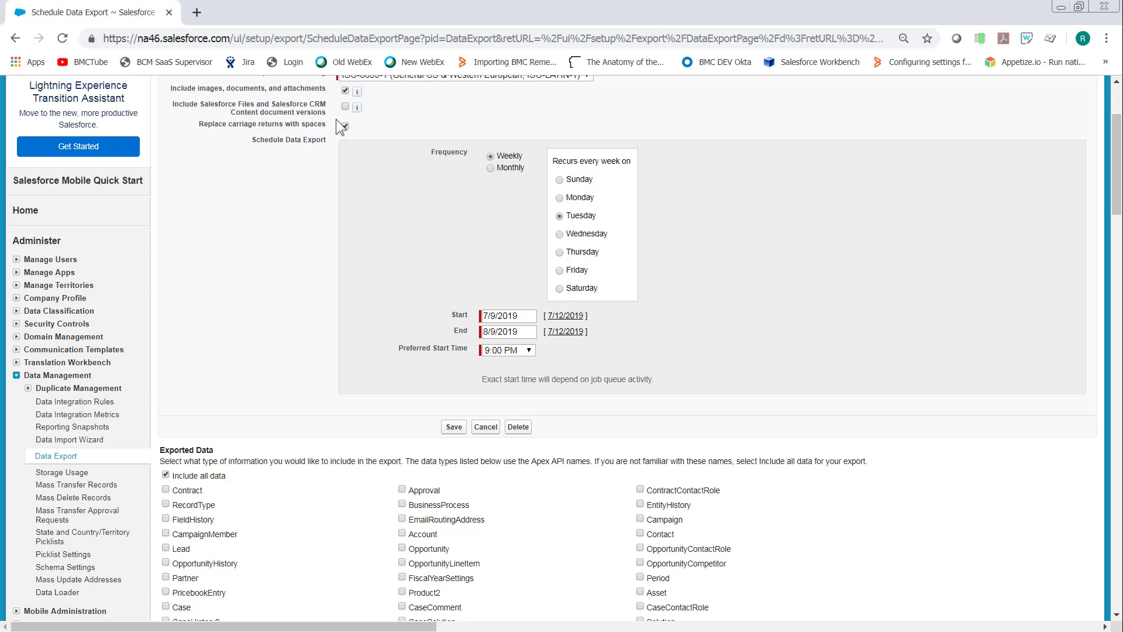
{"action": "left_click", "coordinate": [344, 127]}
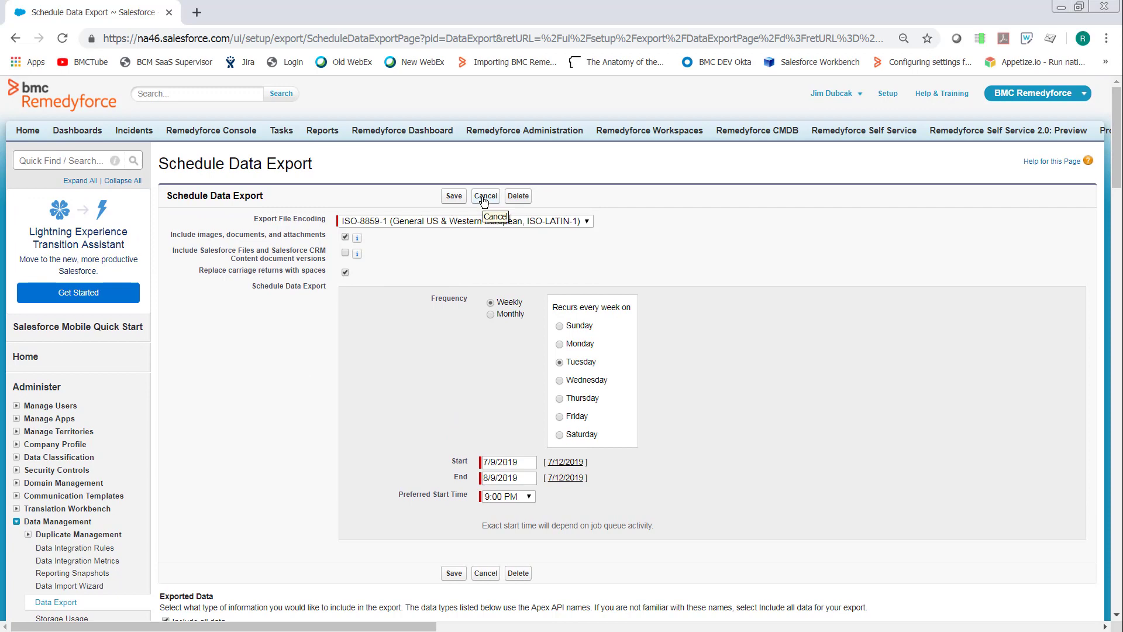
{"action": "left_click", "coordinate": [485, 196]}
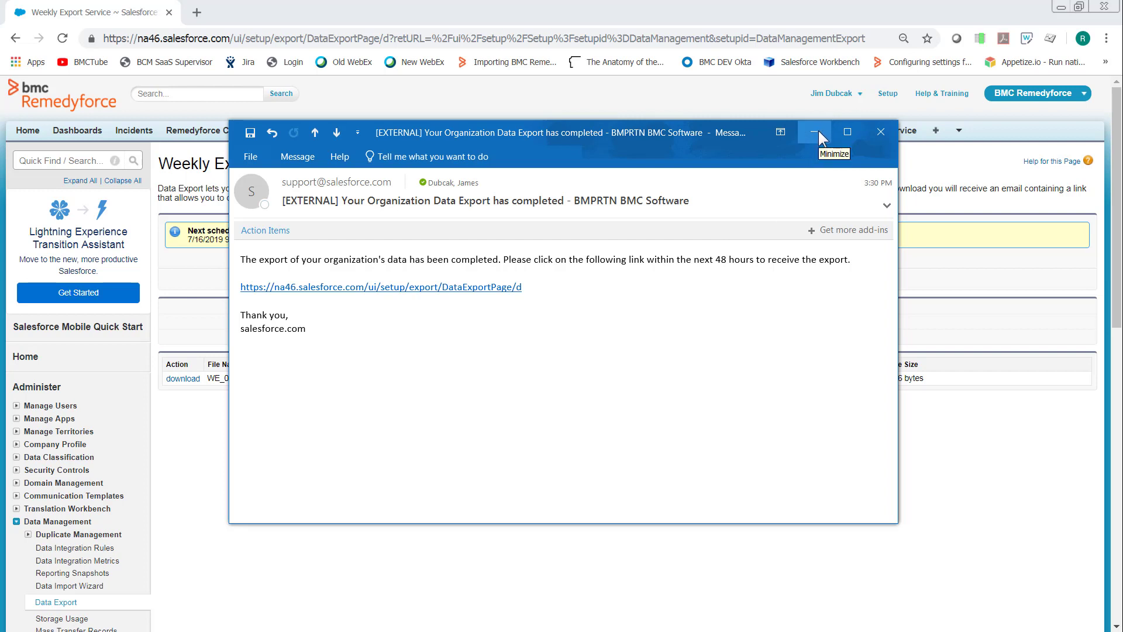
Minimize the Outlook export-completed email to return to the Weekly Export Service page
{"action": "left_click", "coordinate": [814, 132]}
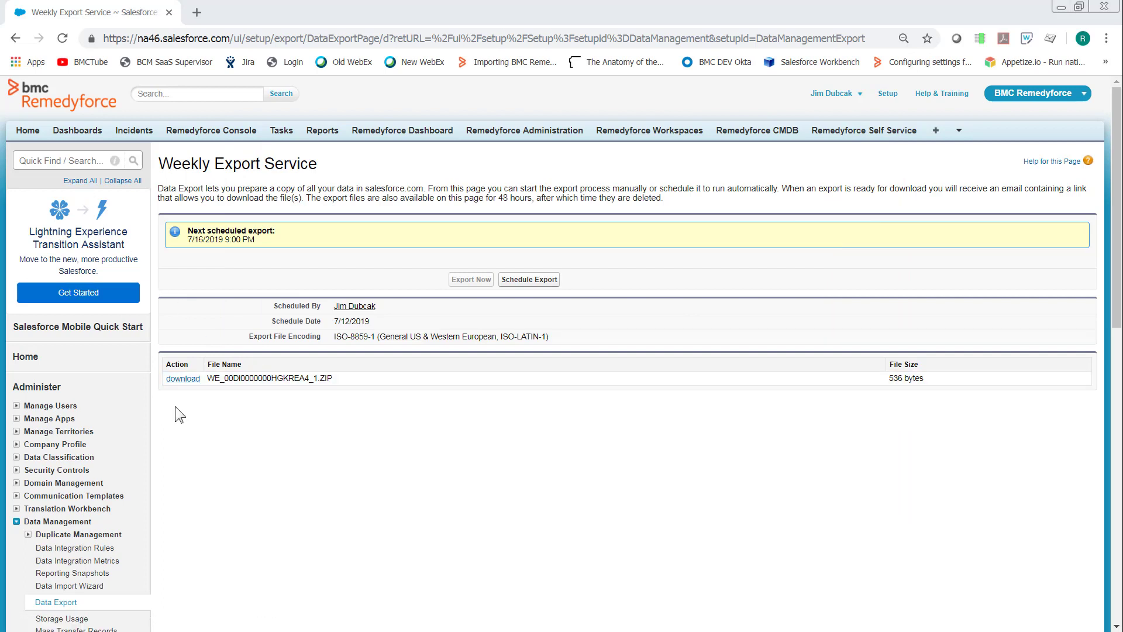
{"action": "mouse_move", "coordinate": [286, 478]}
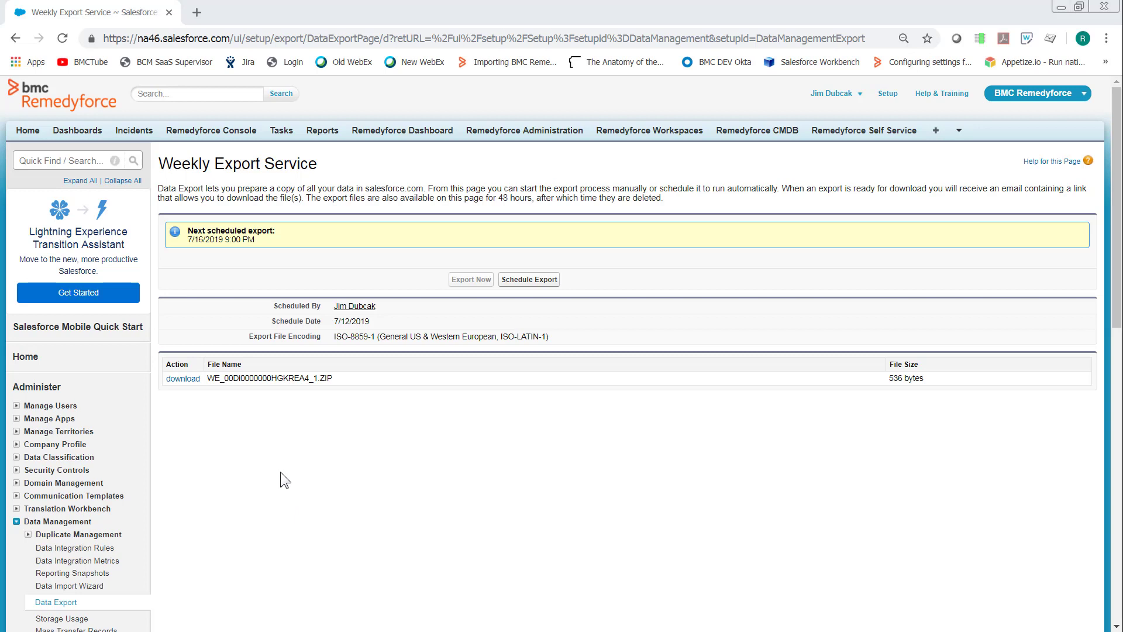
{"action": "mouse_move", "coordinate": [183, 377]}
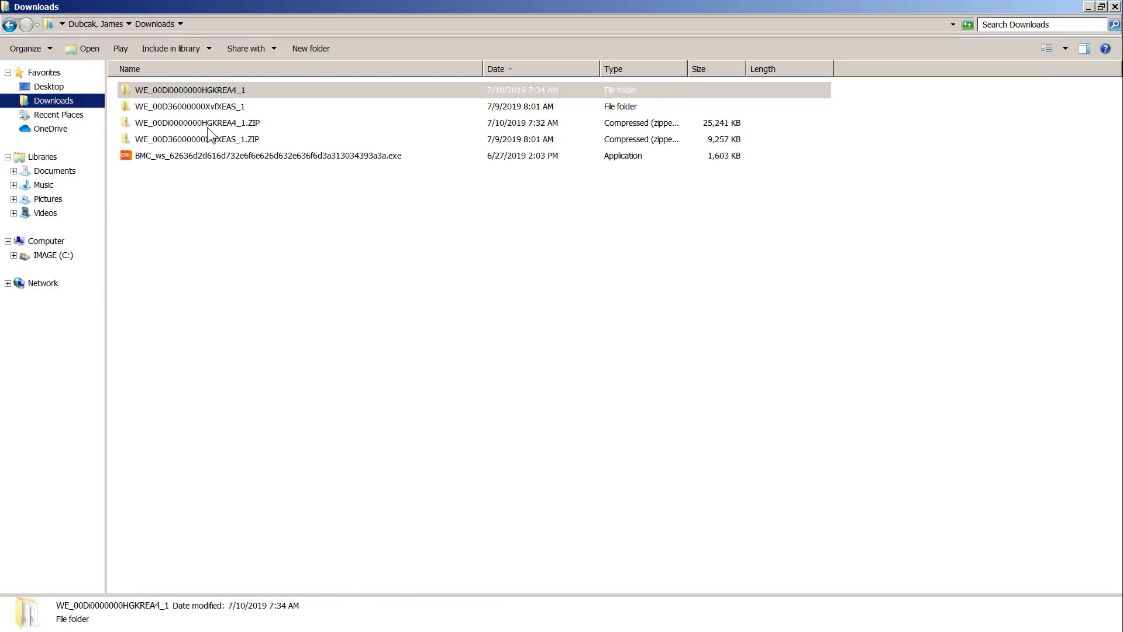
Enter the WE_00Di0000000HGKREA4_1 export folder in Downloads and select Attachment.csv
{"action": "left_click", "coordinate": [189, 90]}
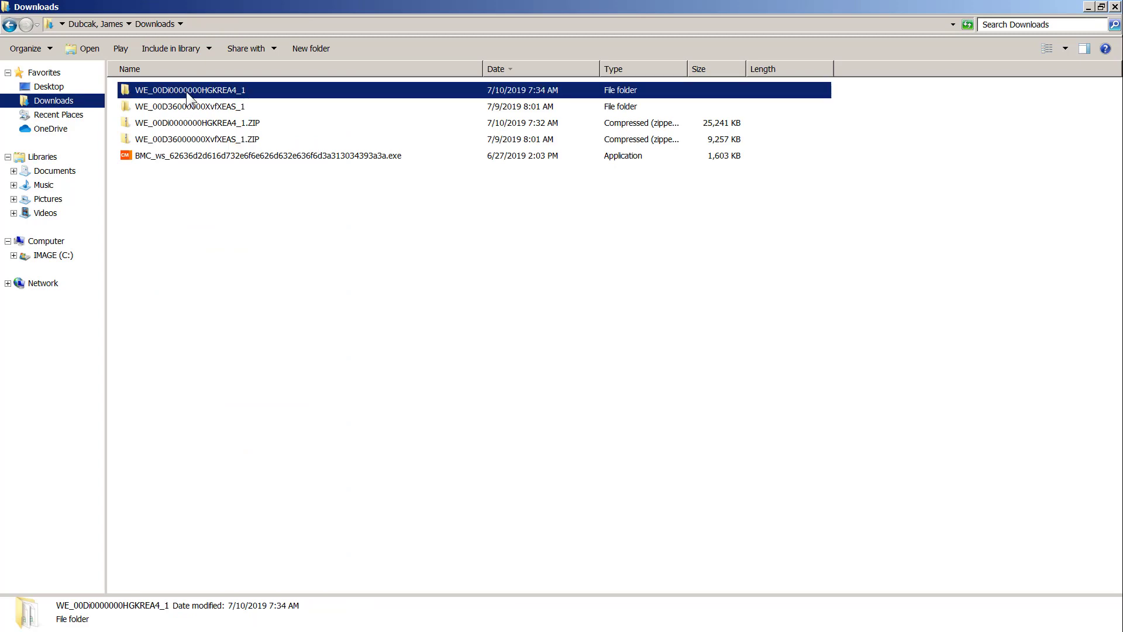
{"action": "double_click", "coordinate": [188, 90]}
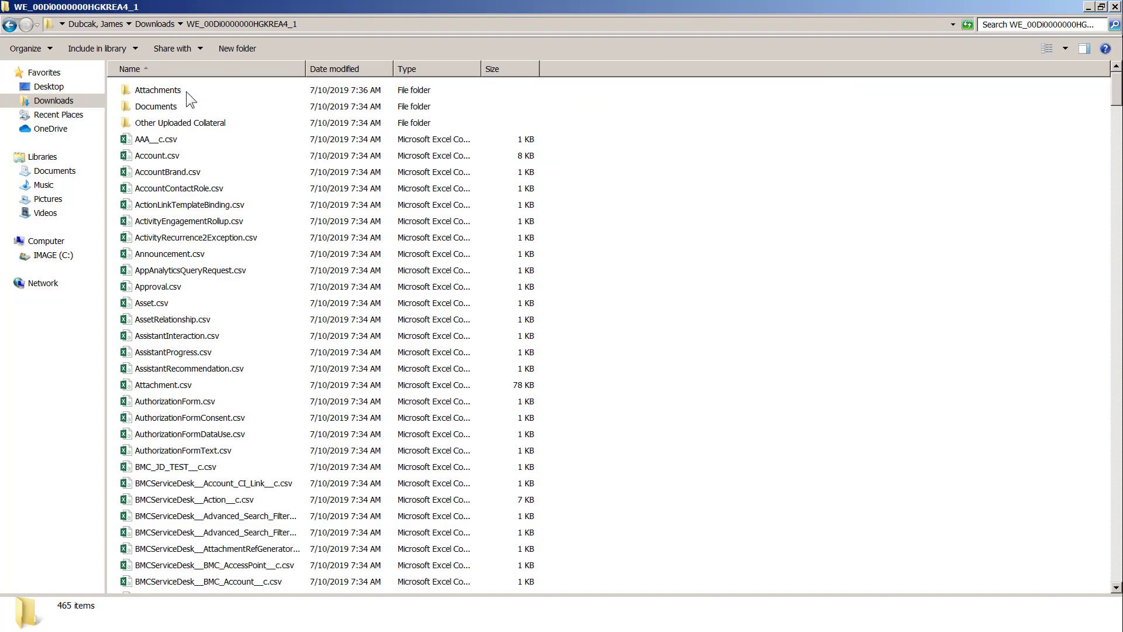
{"action": "mouse_move", "coordinate": [199, 342]}
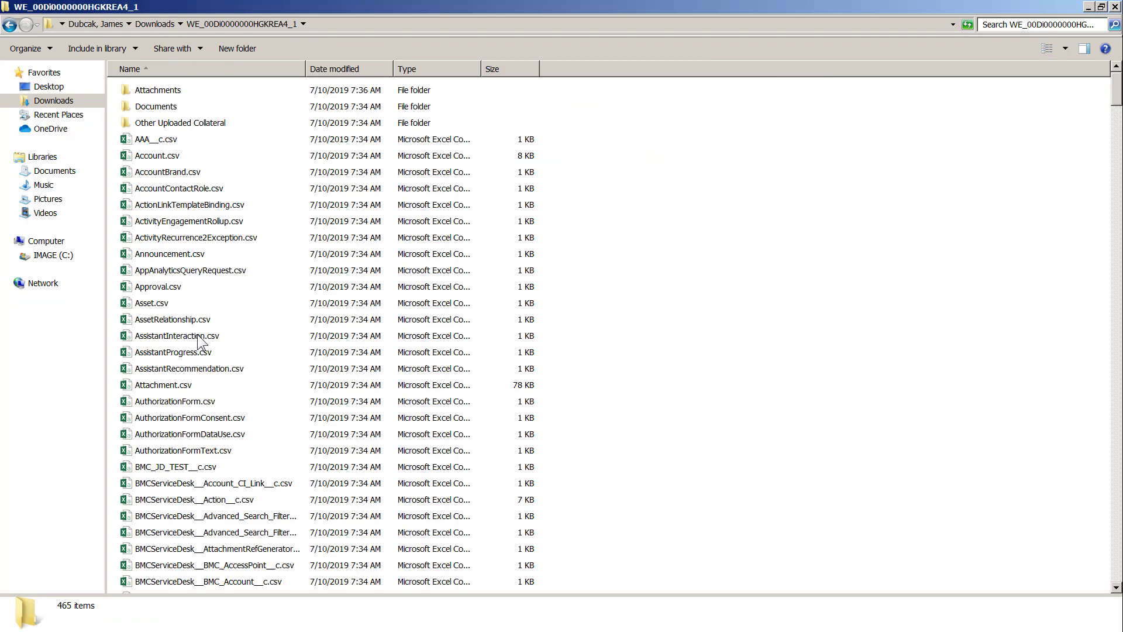
{"action": "left_click", "coordinate": [164, 385]}
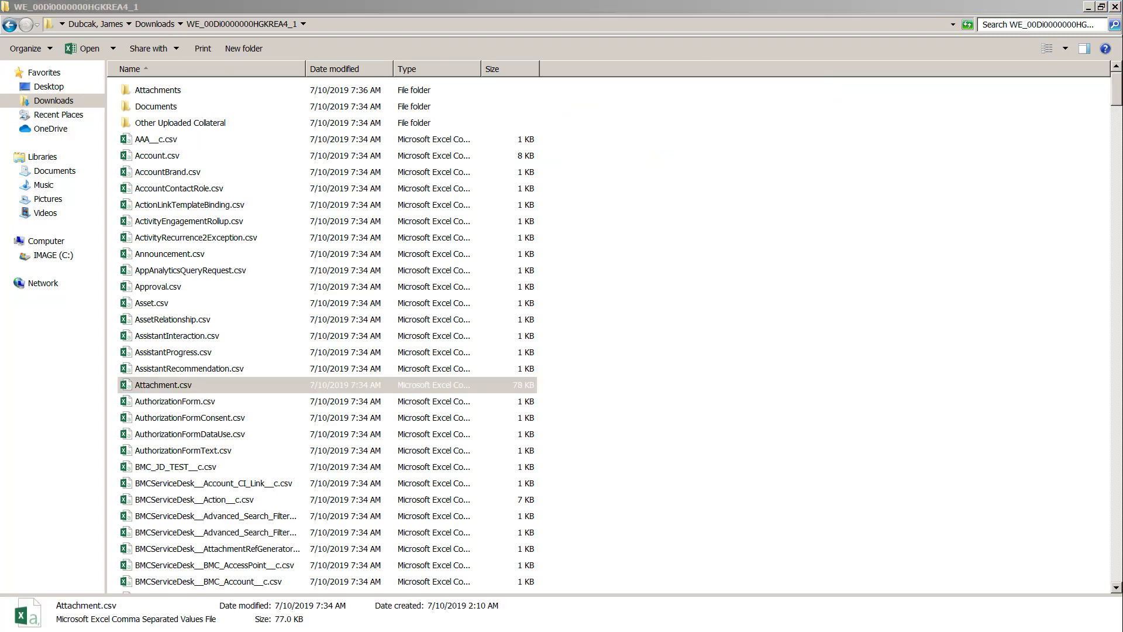
View Attachment.csv in Excel and copy Id 00P0H00000vtaY6UAI from the Inc Queries.txt row
{"action": "double_click", "coordinate": [163, 385]}
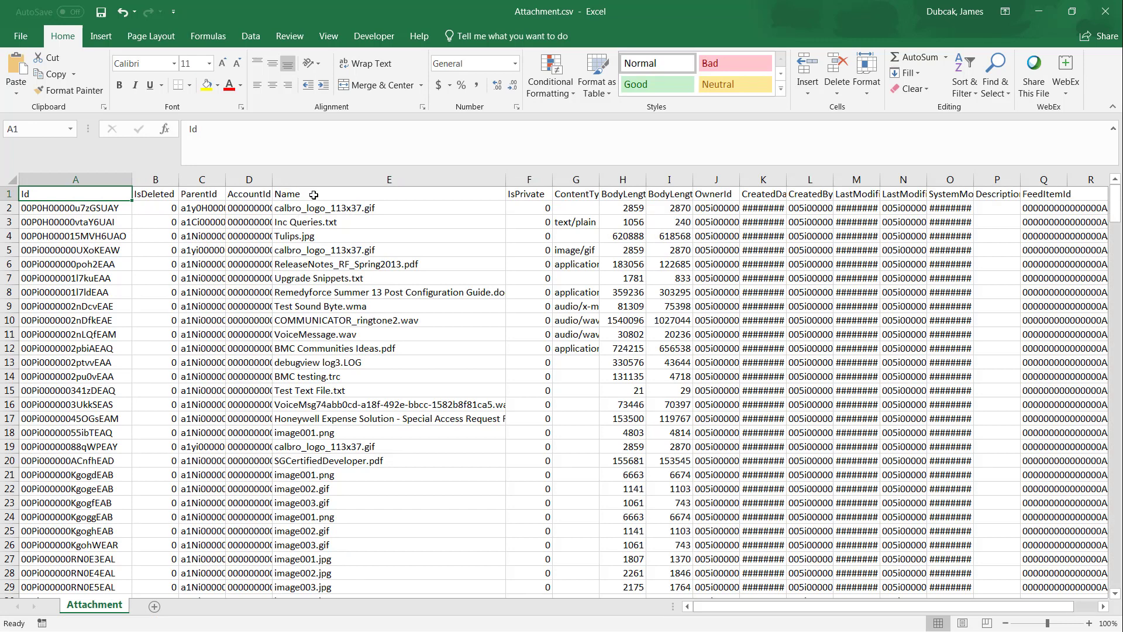
{"action": "left_click", "coordinate": [389, 193]}
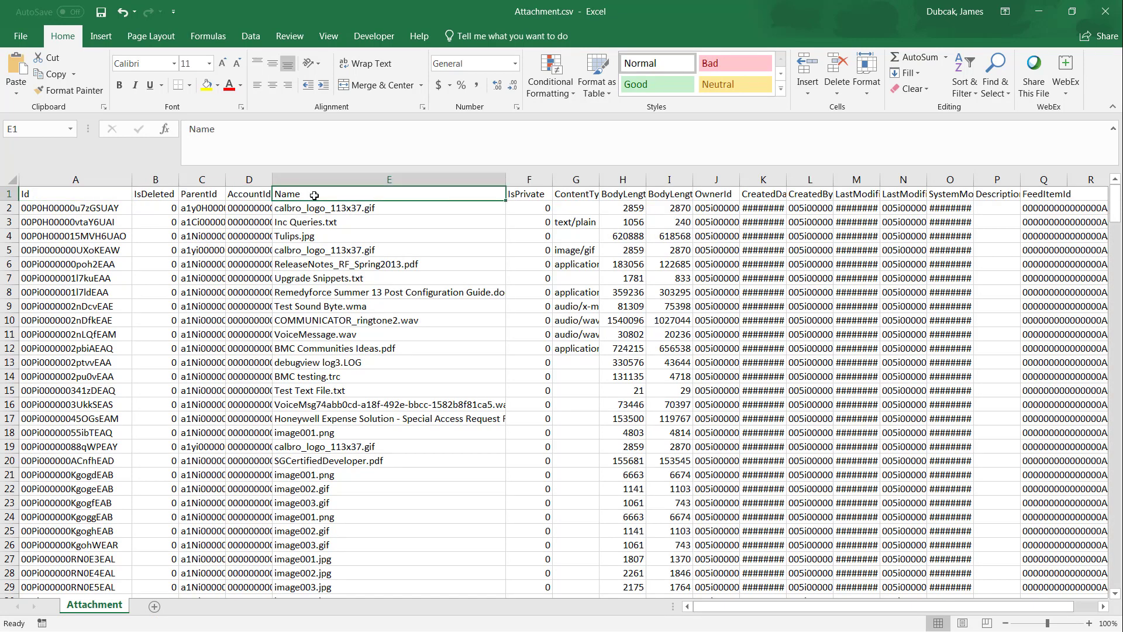
{"action": "mouse_move", "coordinate": [313, 235]}
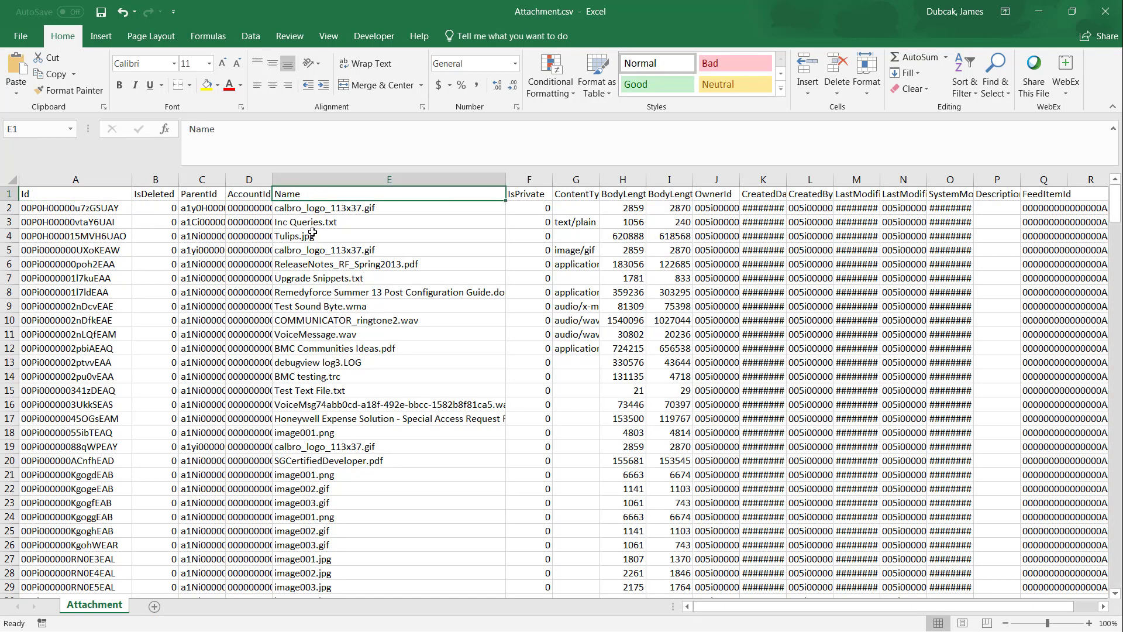
{"action": "left_click", "coordinate": [307, 221]}
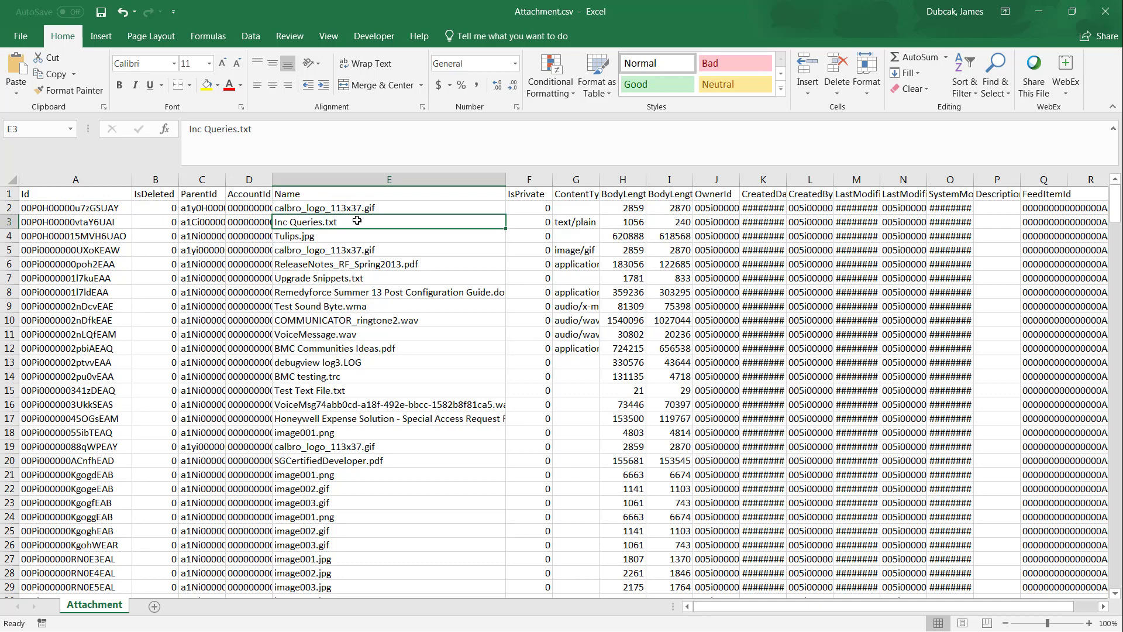
{"action": "mouse_move", "coordinate": [310, 234]}
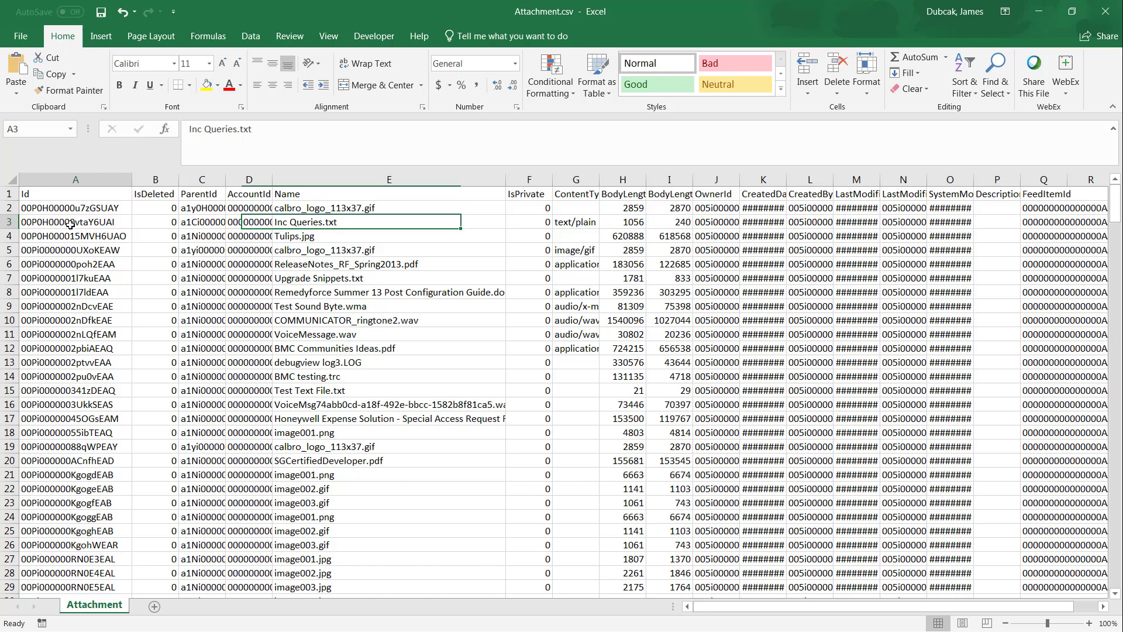
{"action": "left_click", "coordinate": [75, 221]}
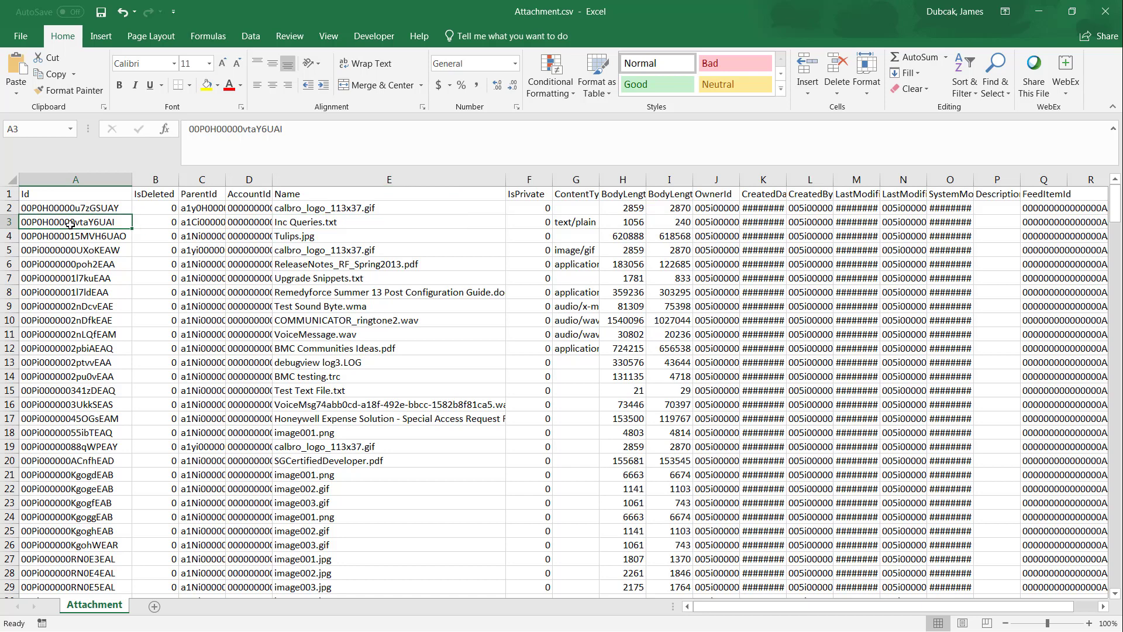
{"action": "key", "text": "ctrl+c"}
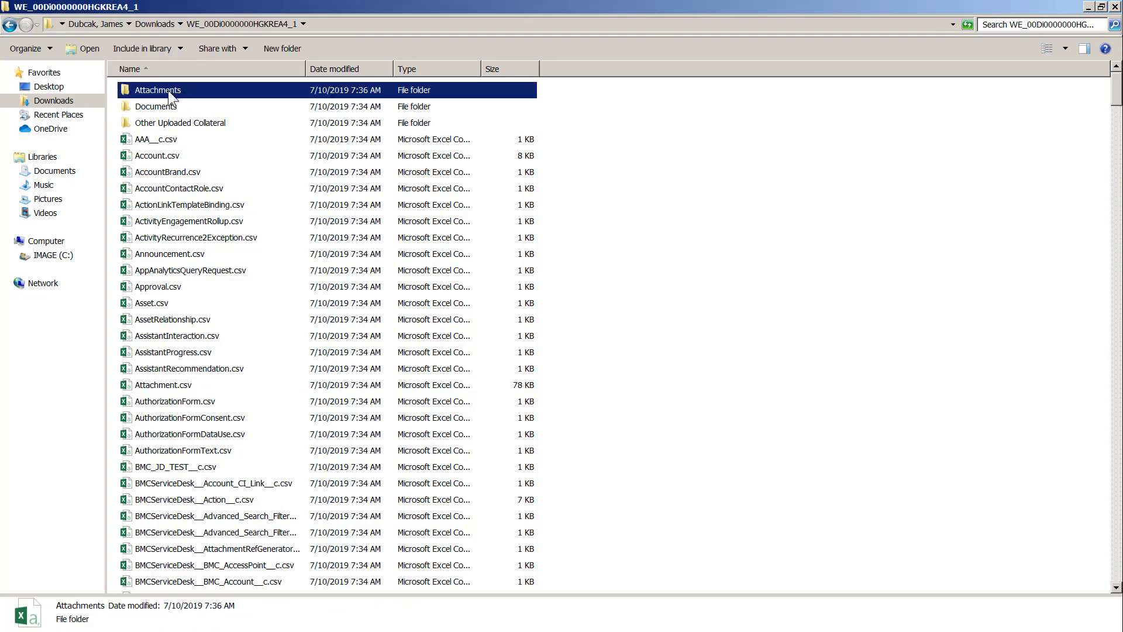
Search the Attachments folder for 00P0H00000vtaY6UAI to isolate the single matching 2 KB file
{"action": "double_click", "coordinate": [157, 90]}
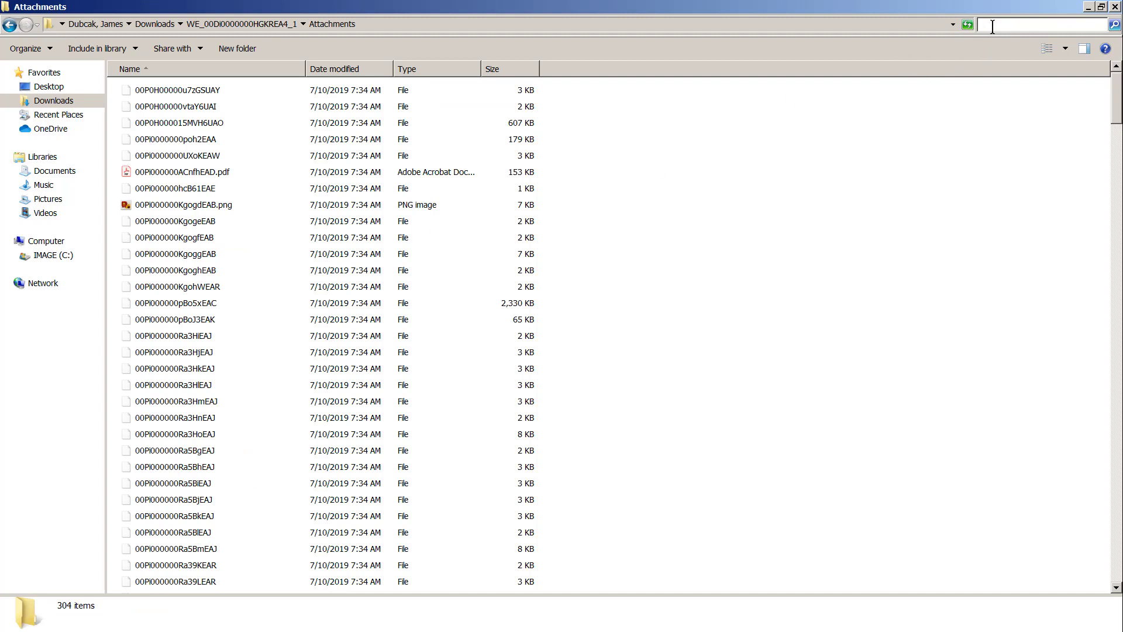
{"action": "type", "text": "00P0H00000vtaY6UAI"}
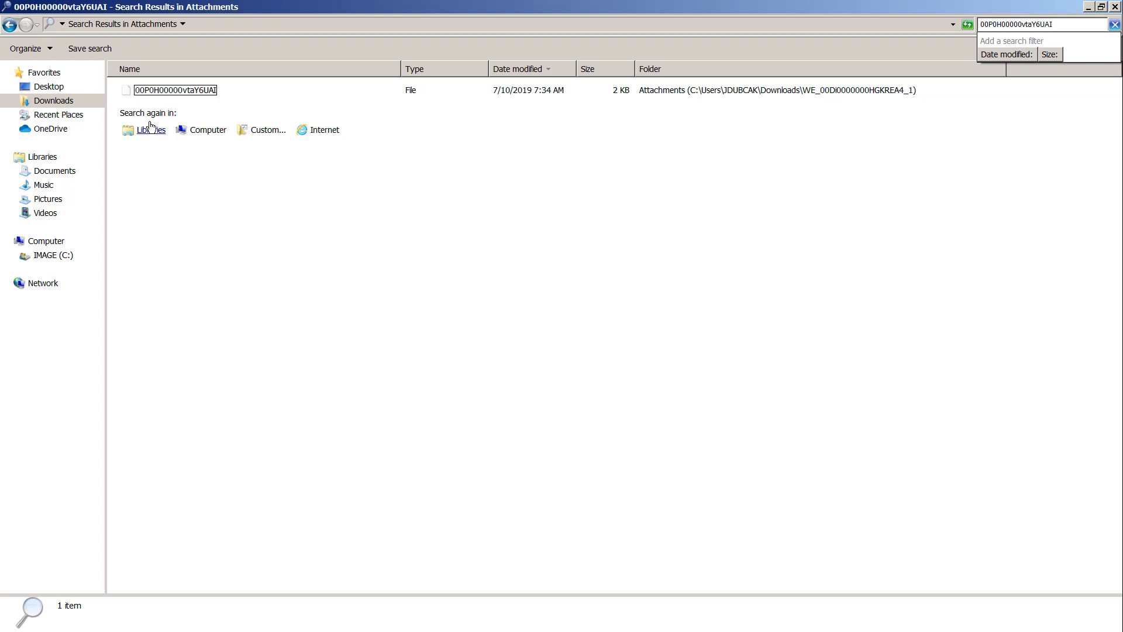
{"action": "mouse_move", "coordinate": [175, 97]}
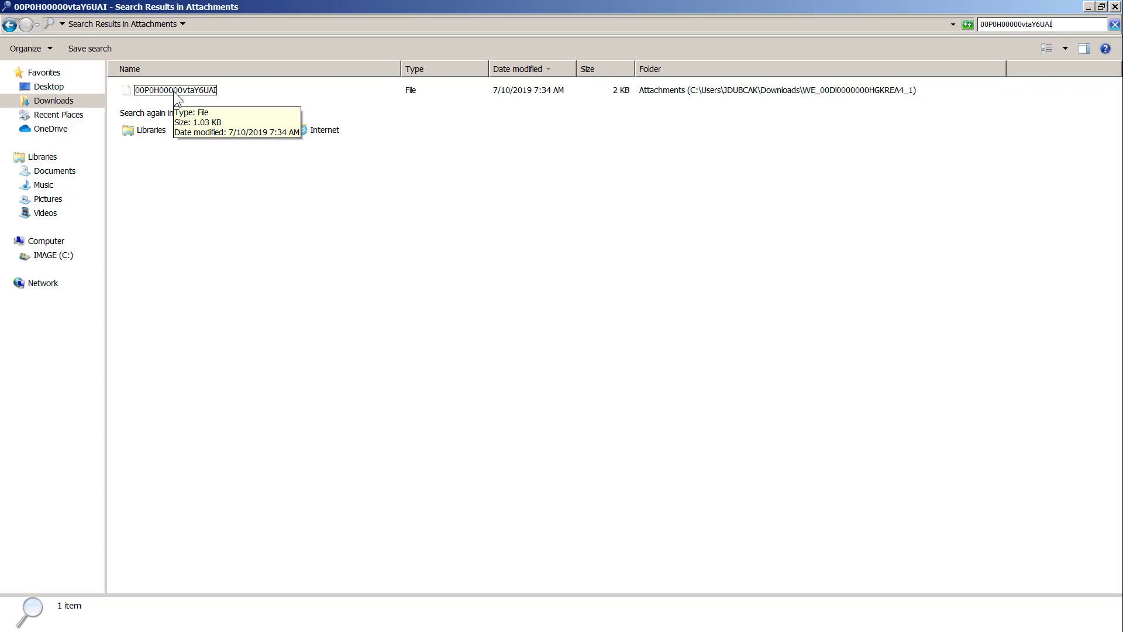
{"action": "double_click", "coordinate": [174, 90]}
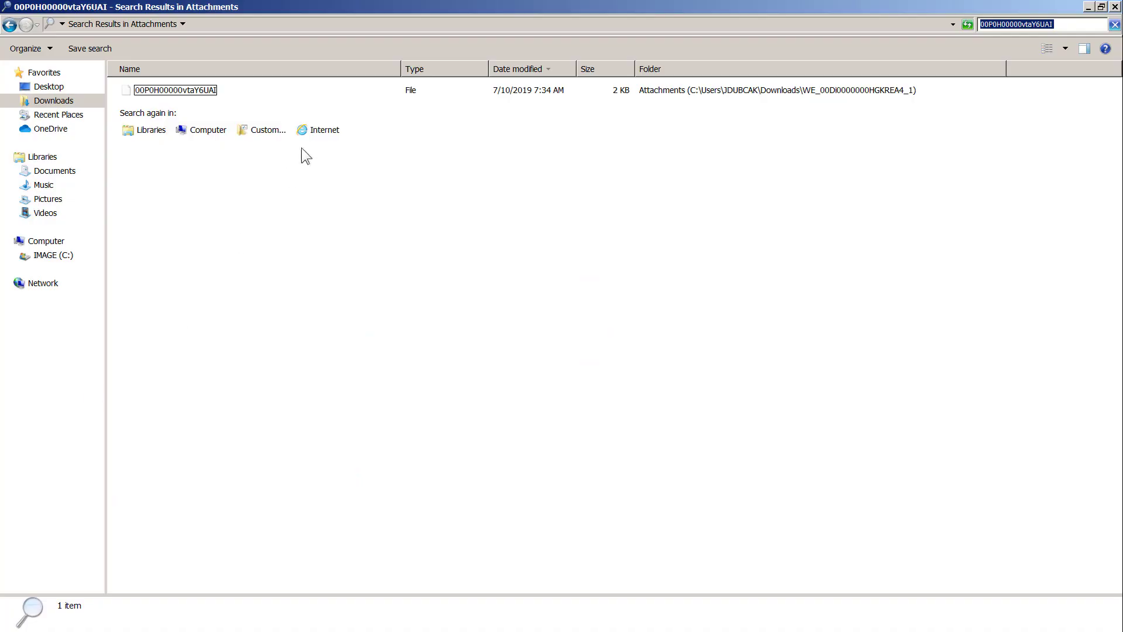
Rename 00P0H00000vtaY6UAI with a .txt extension and view its incident SOQL queries in Notepad
{"action": "right_click", "coordinate": [174, 90]}
{"action": "type", "text": "."}
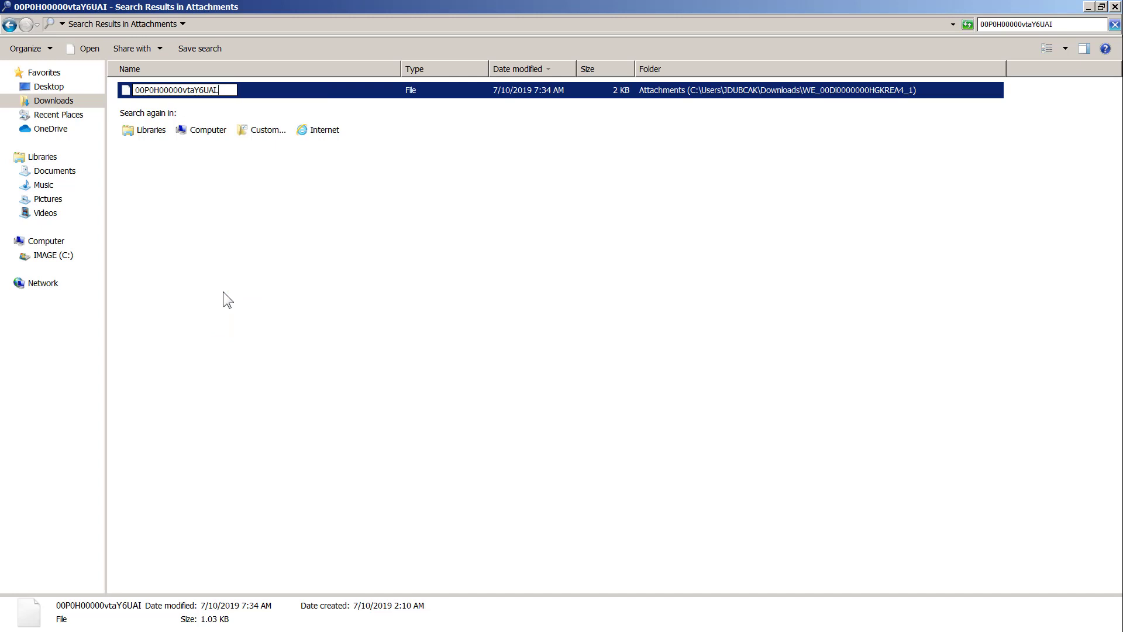
{"action": "type", "text": "txt"}
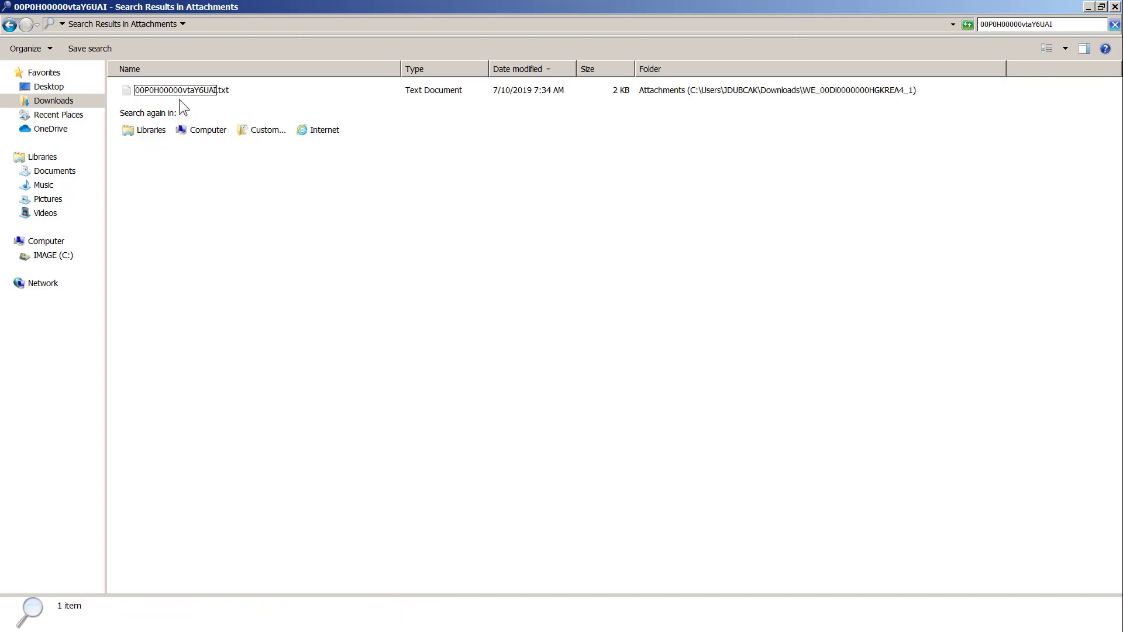
{"action": "double_click", "coordinate": [176, 90]}
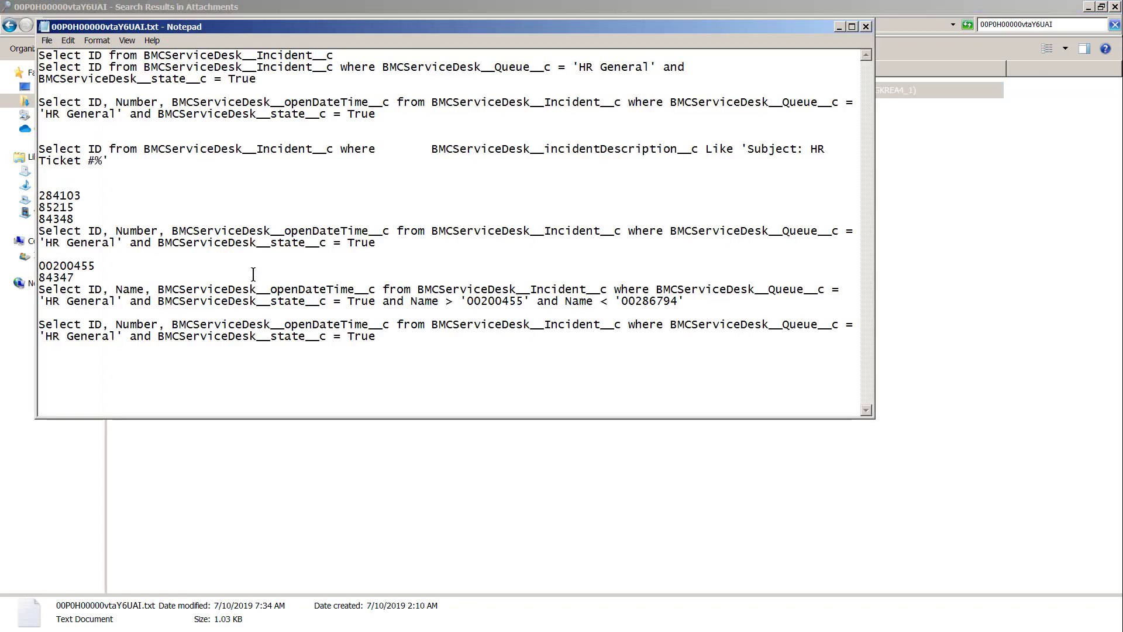